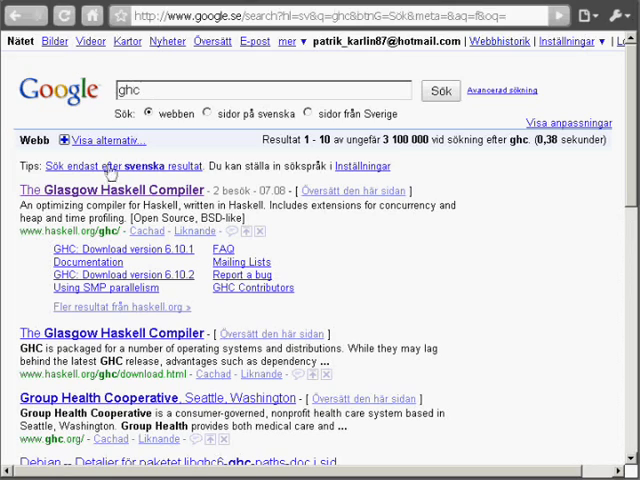
Open 'The Glasgow Haskell Compiler' result for ghc, reaching haskell.org/ghc
click(122, 190)
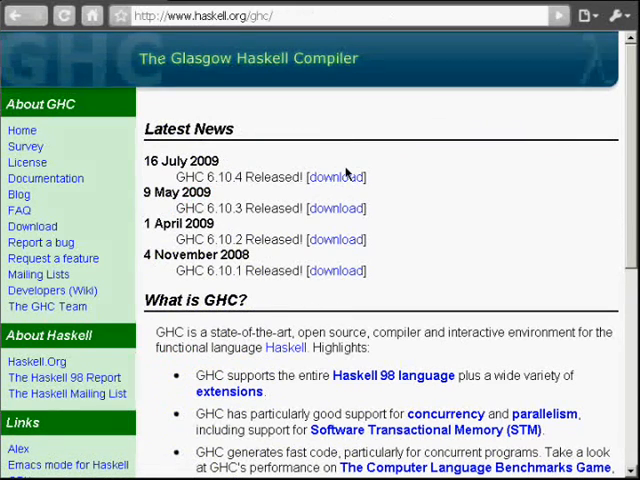
mouse_move(337, 177)
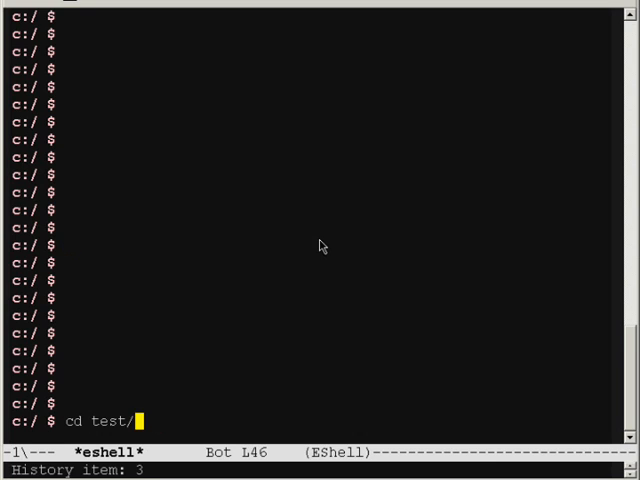
Type the example command 'ghc file.hs -o main.exe' in eshell, then clear it
text(ghc)
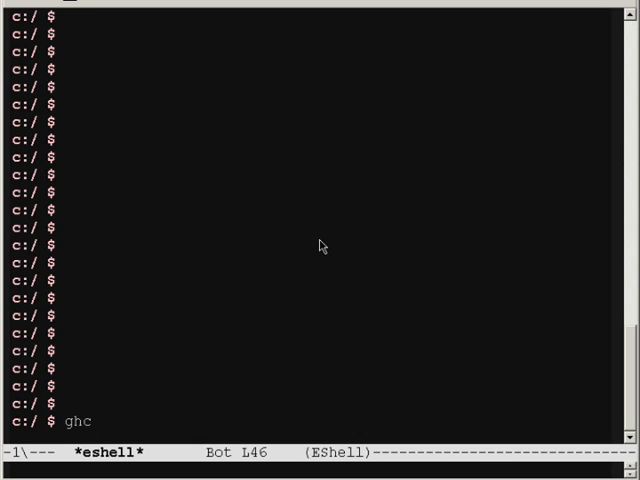
text(file.hs -o)
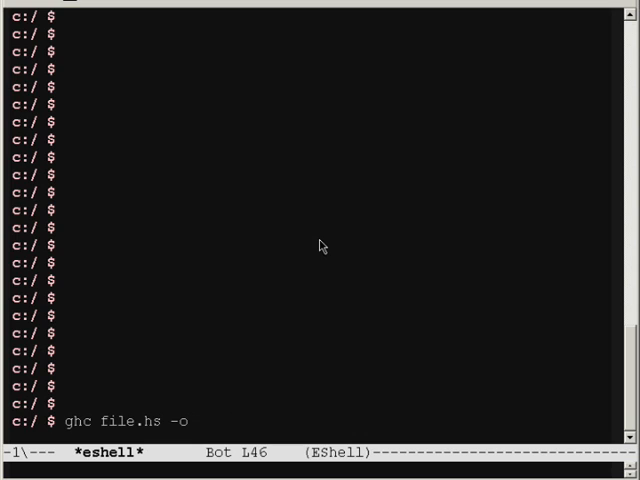
text(main.ex)
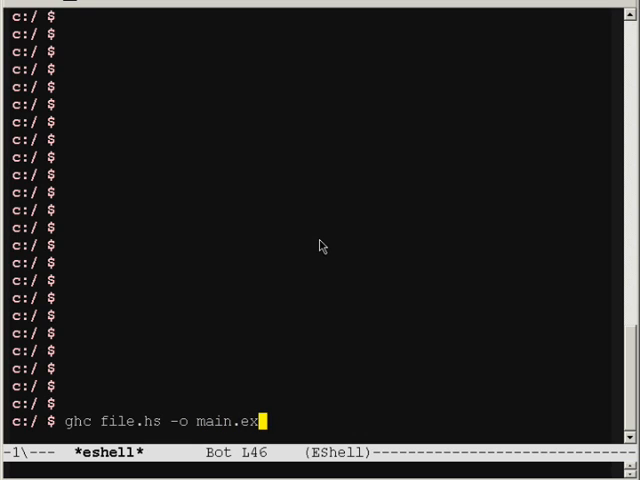
key(BackSpace)
text(ghci)
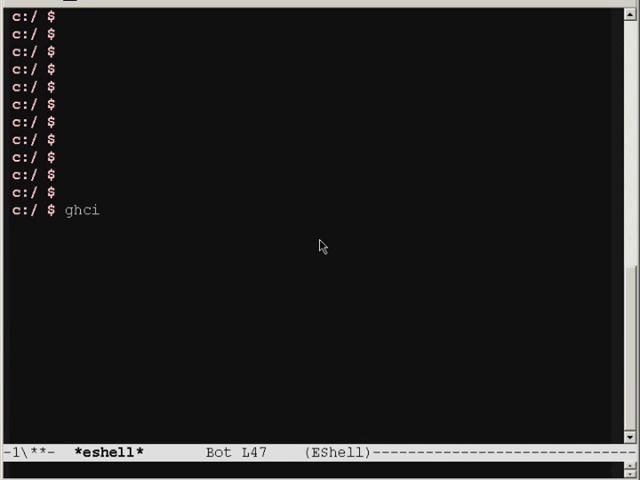
In GHCi, evaluate 2+2 and 2 / 2, define 'let add a b = a + b', and call add 1 2
text(2+)
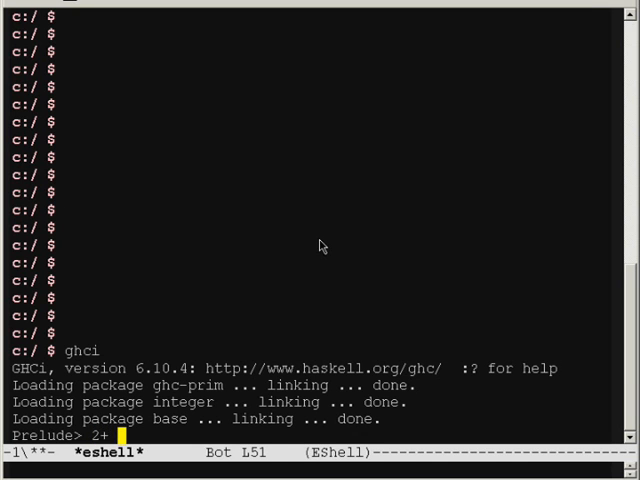
key(Return)
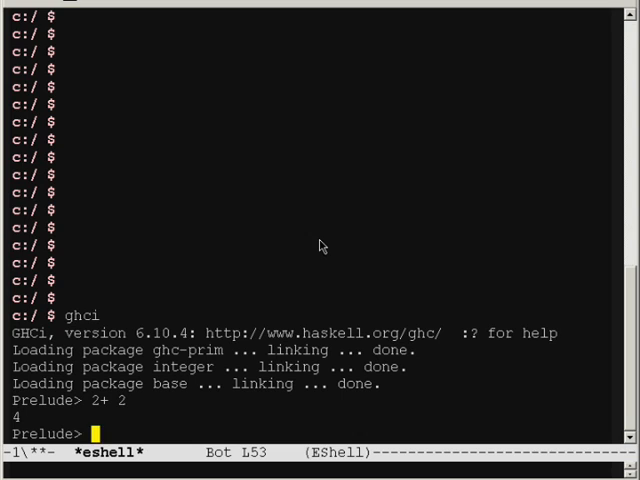
text(2 / 2)
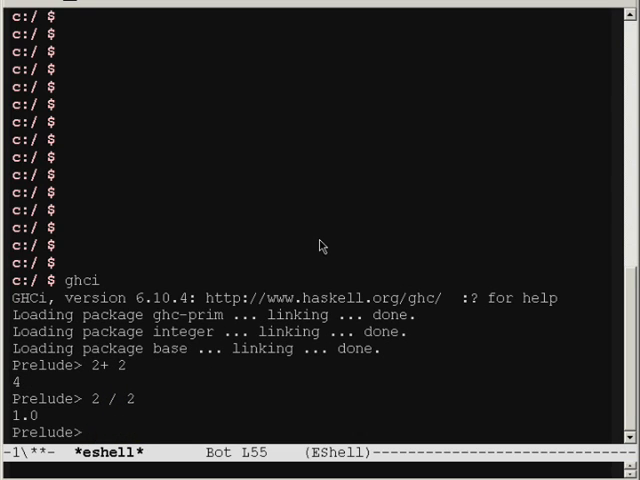
text(let add a b = a + b)
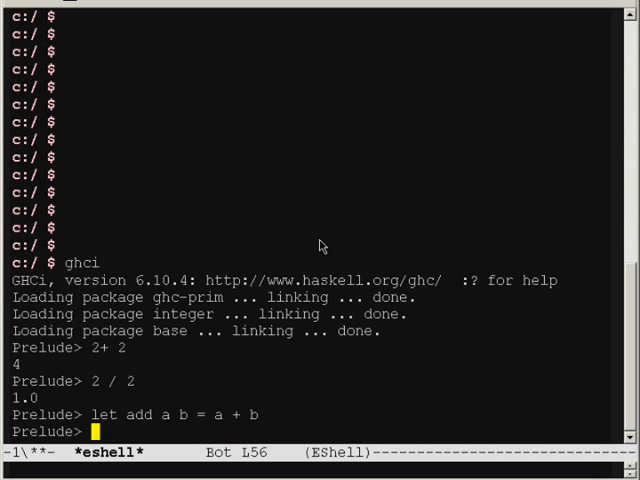
text(add 1 2)
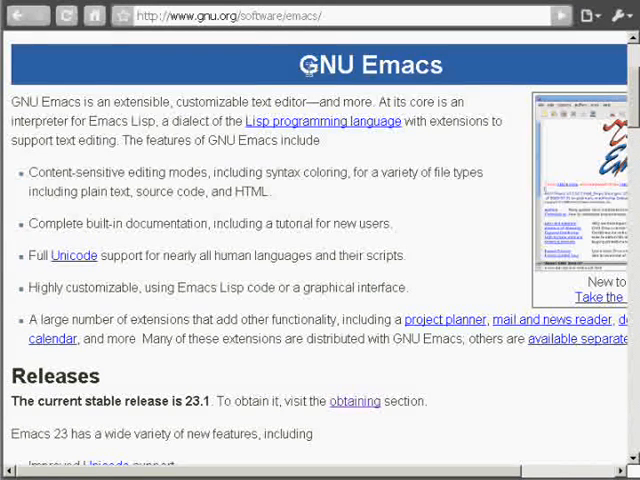
mouse_move(293, 237)
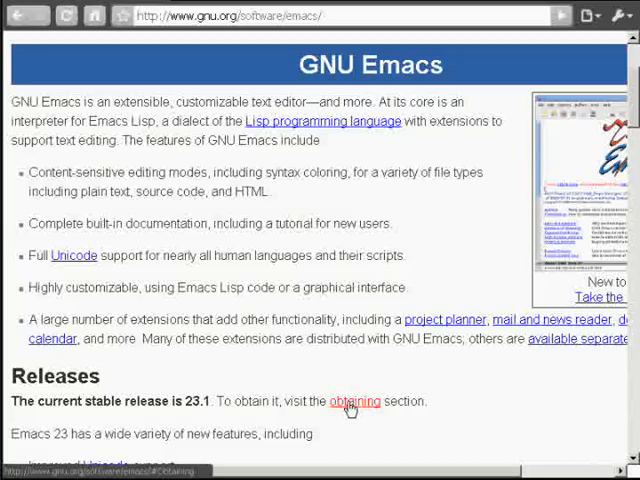
Follow the 'obtaining' link and open the windows folder of the ftp.gnu.org Emacs index
click(351, 401)
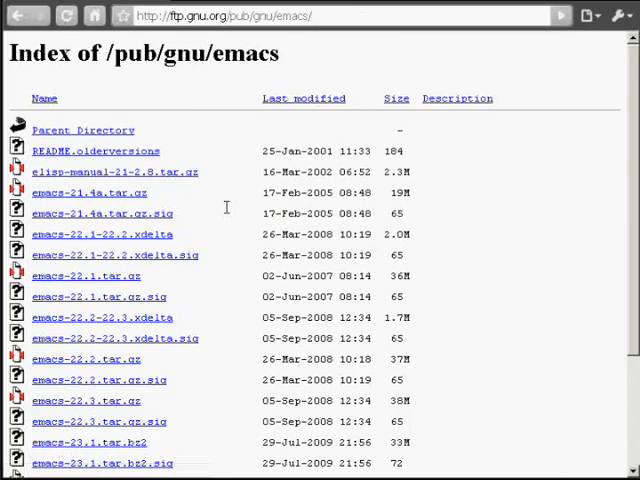
scroll(down, 3)
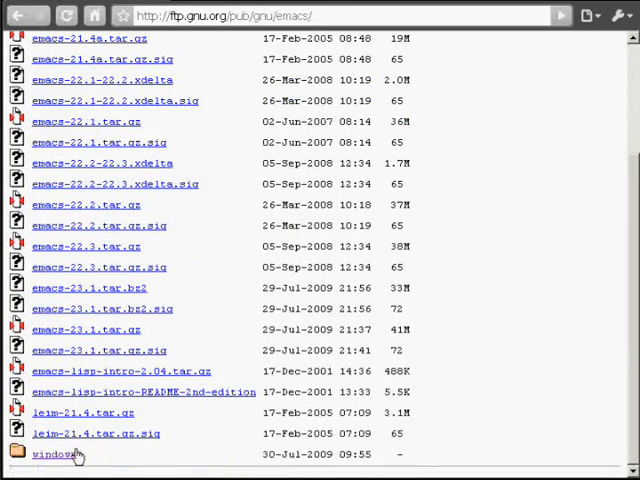
click(52, 453)
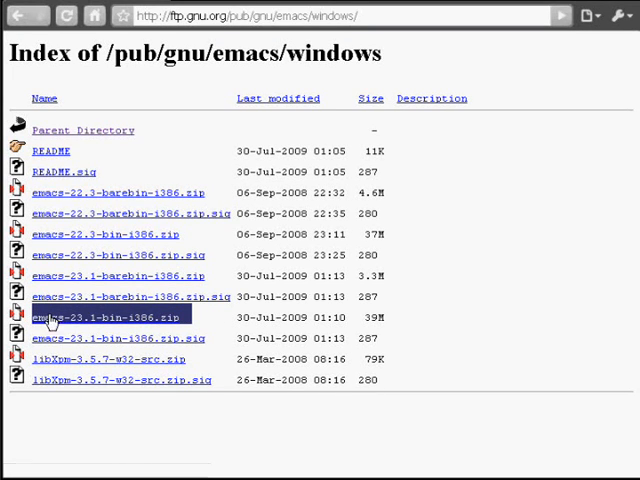
mouse_move(210, 317)
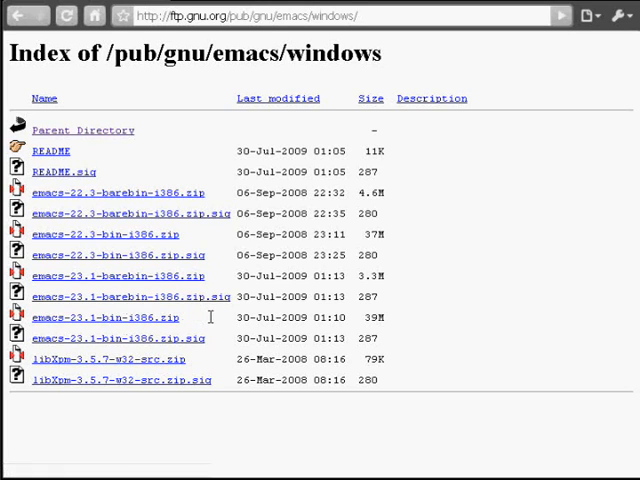
mouse_move(12, 18)
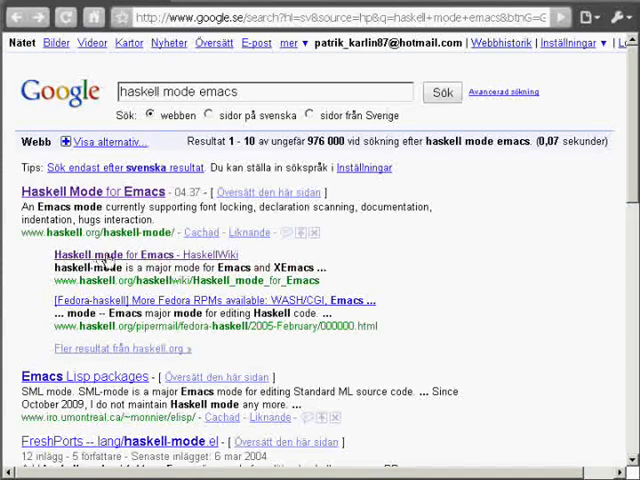
Open the Haskell mode for Emacs wiki page and scroll to Setup and 2.1 Inferior Mode
click(124, 254)
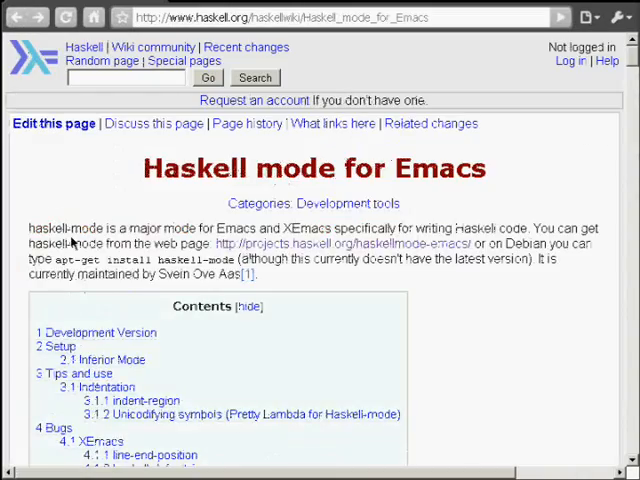
scroll(down, 3)
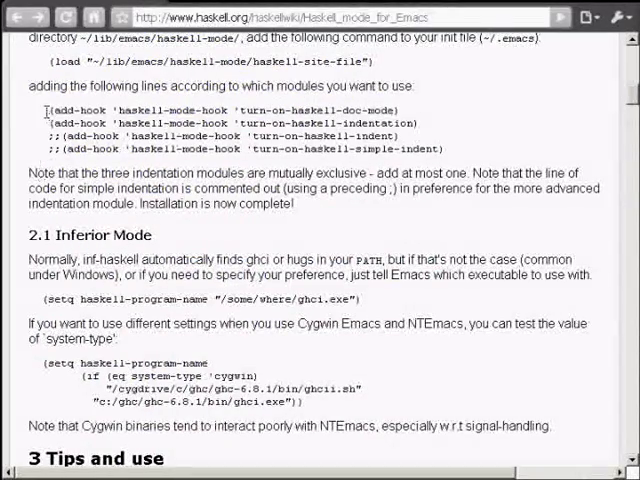
scroll(down, 3)
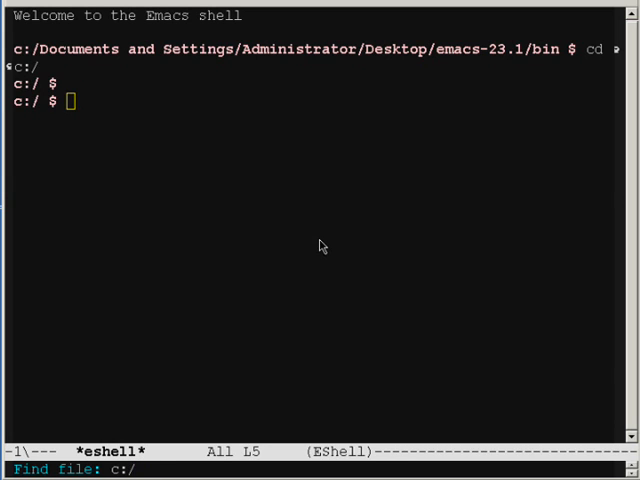
Open screencast.hs and define name = "patrik"
text(Scree)
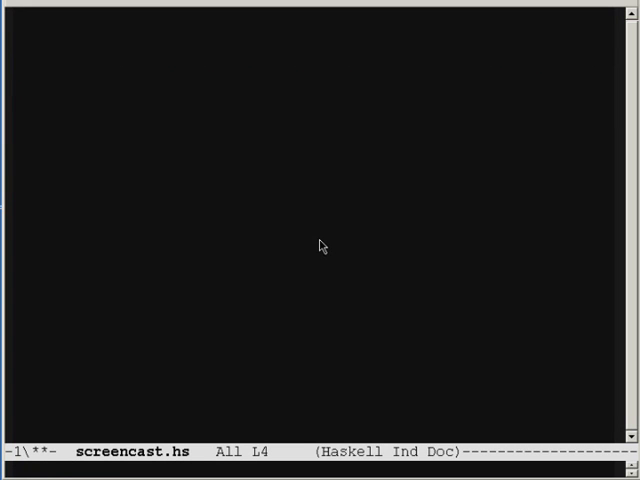
text(name = "patr)
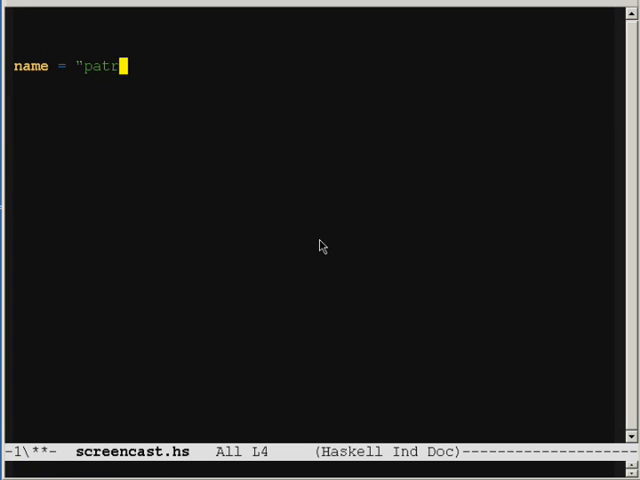
text(ik")
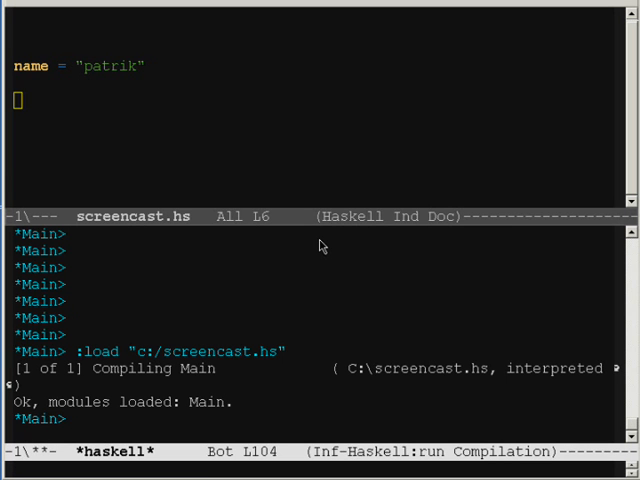
Evaluate name in GHCi, define add a b, and evaluate add 1 2
text(name)
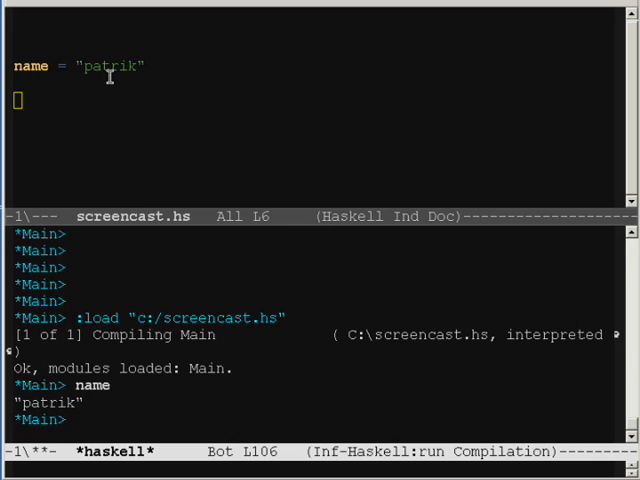
mouse_move(245, 120)
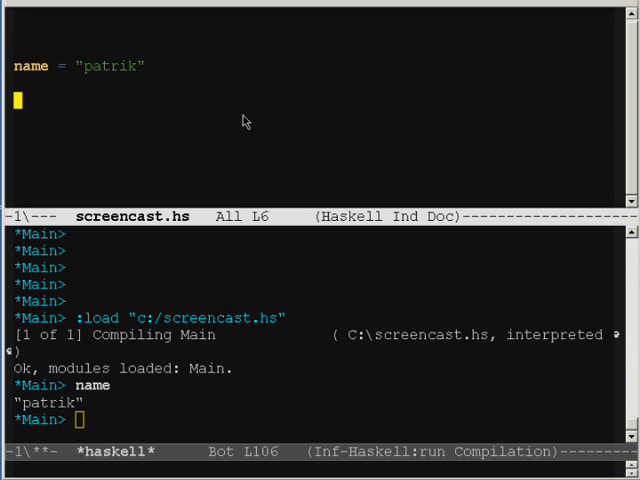
text(add a b = a +)
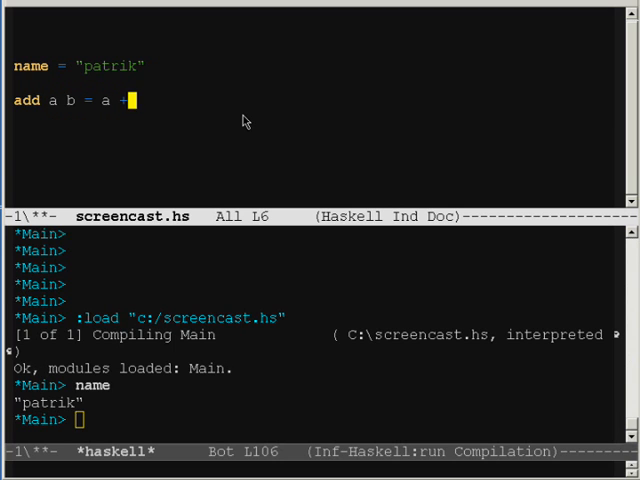
text(b)
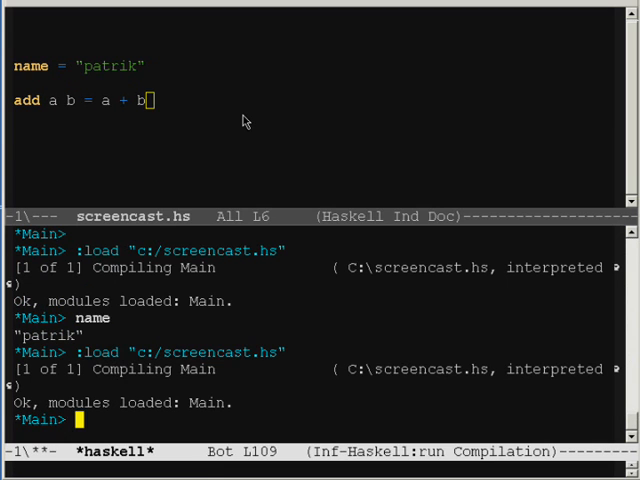
text(add 1 2)
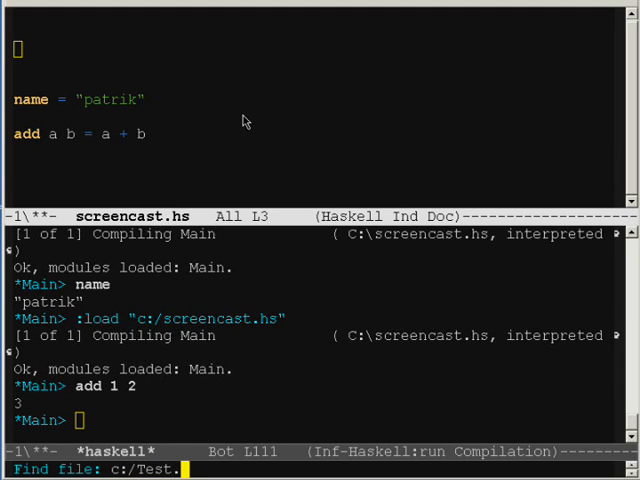
Create c:/Test.hs with 'module Test where' and test = "hello from anather file"
key(Return)
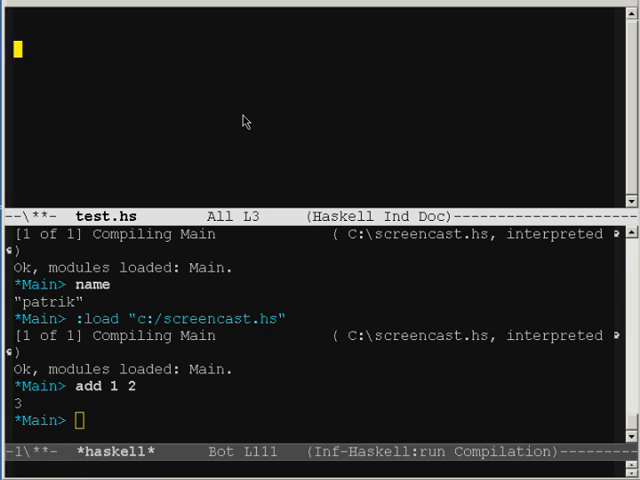
text(mod)
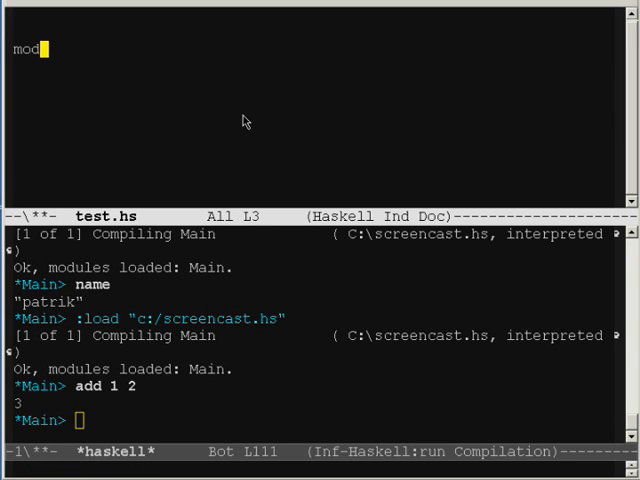
text(ule Test where)
click(155, 83)
text(test =)
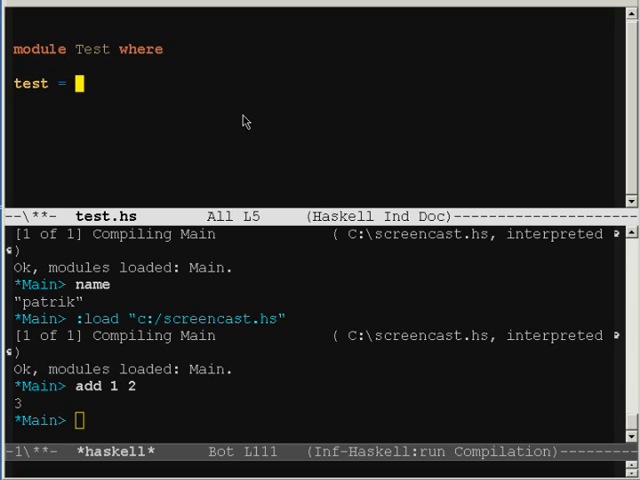
text("hello fr)
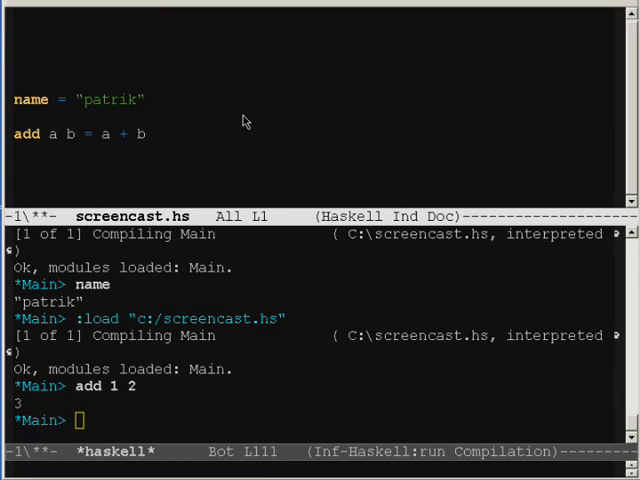
Add 'import Test' to screencast.hs, reload, and evaluate test at the *Main> prompt
text(import Test)
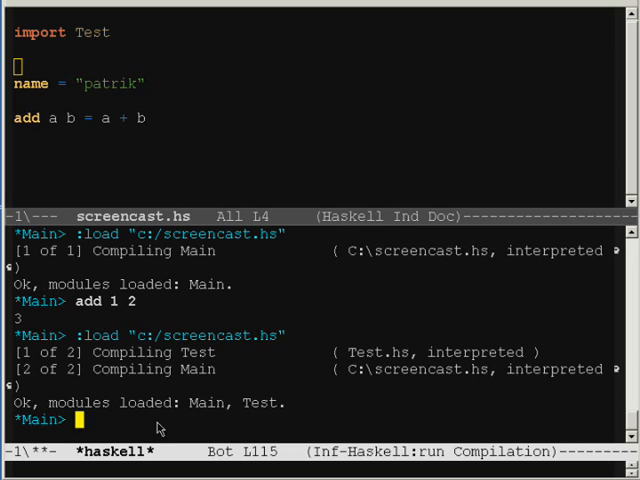
text(test)
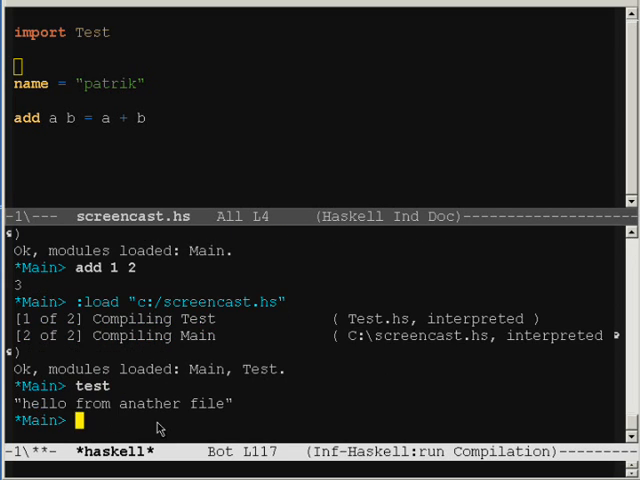
mouse_move(210, 411)
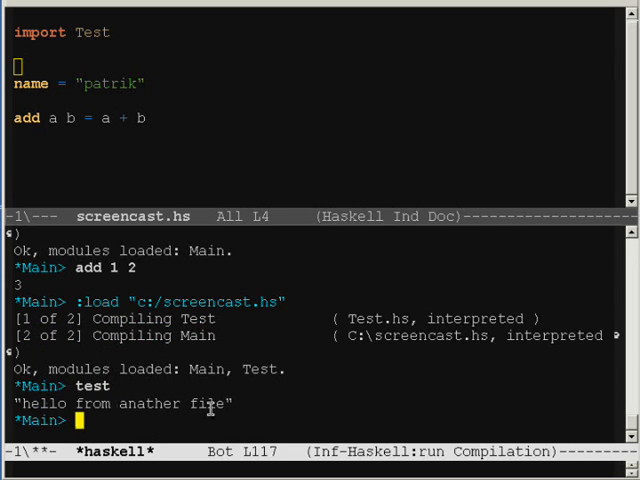